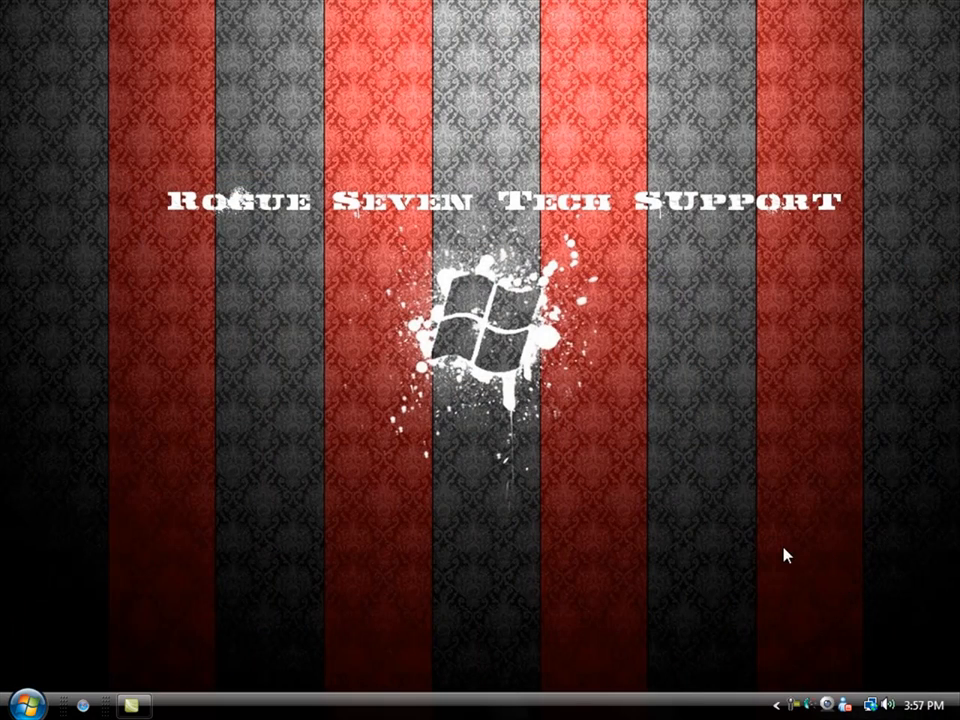
pyautogui.moveTo(12, 678)
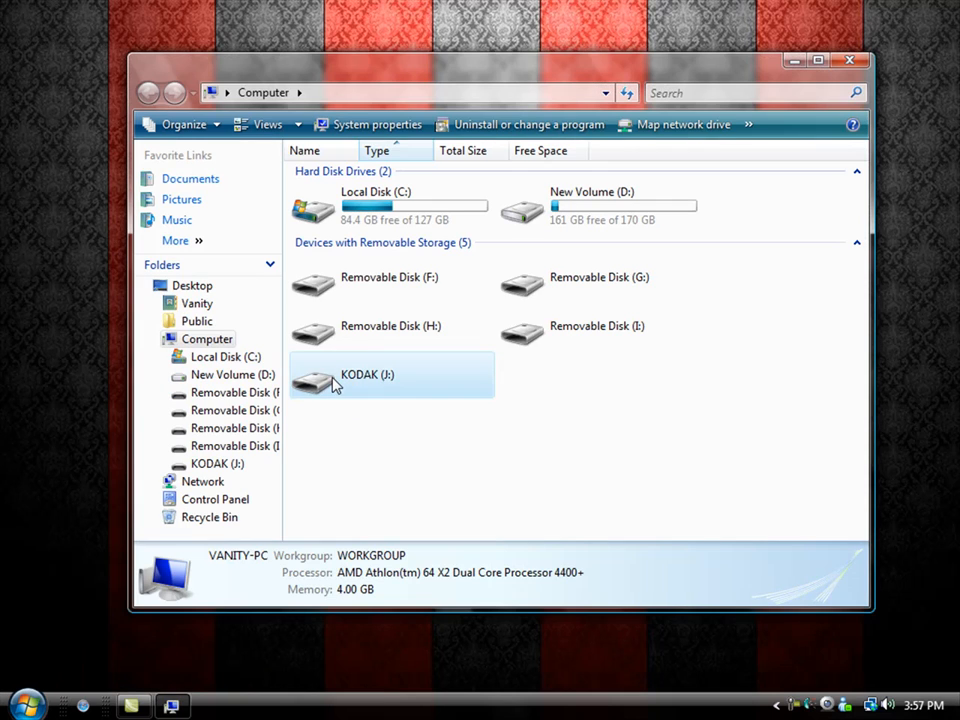
# - View the contents of the KODAK (J:) drive, then return to the Computer drive list
pyautogui.click(390, 380)
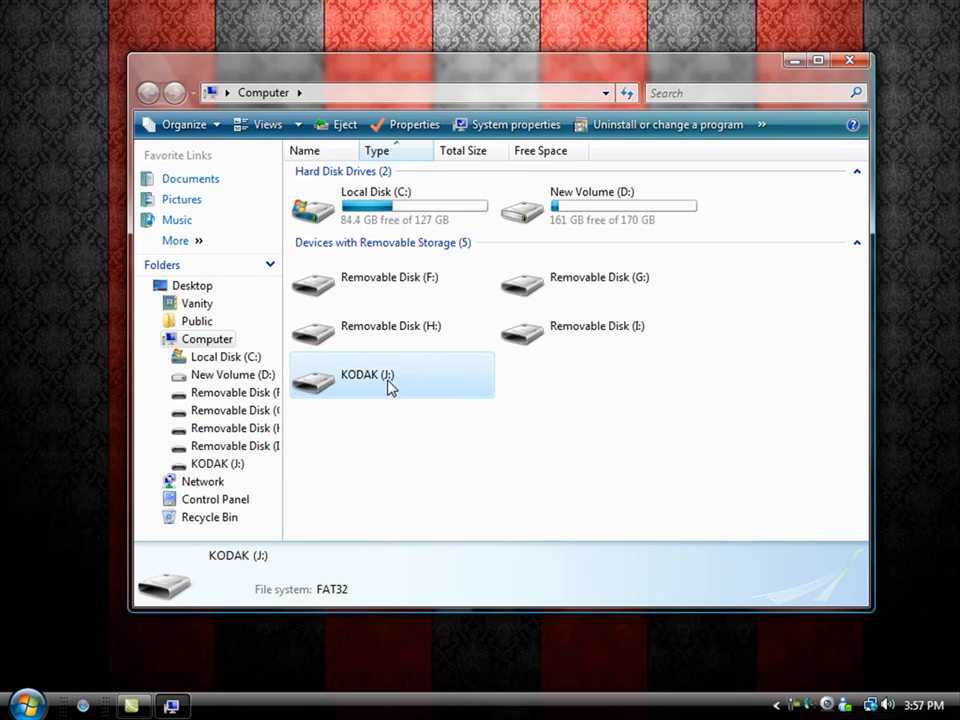
pyautogui.moveTo(340, 444)
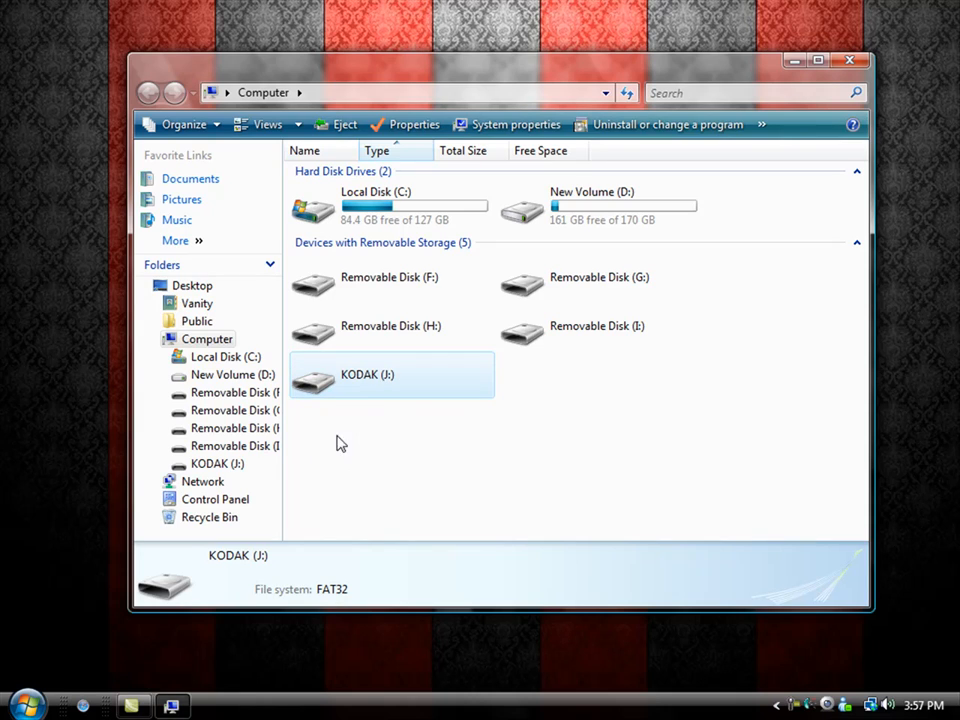
pyautogui.doubleClick(392, 374)
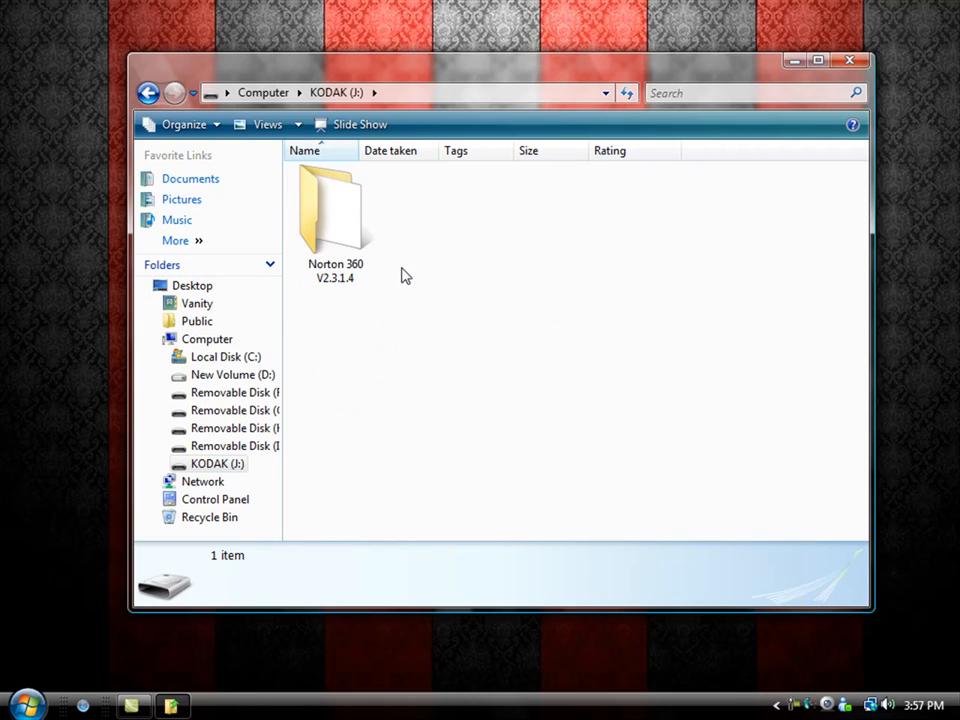
pyautogui.click(148, 92)
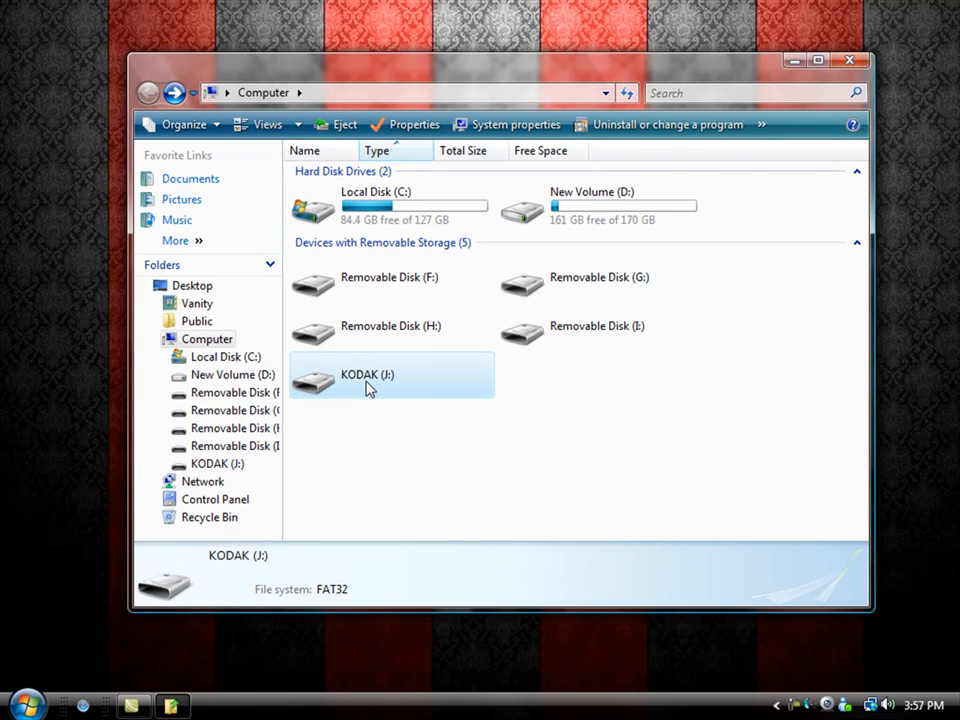
# - Start a quick format of KODAK (J:) as FAT32 with 4096-byte allocation units
pyautogui.rightClick(368, 380)
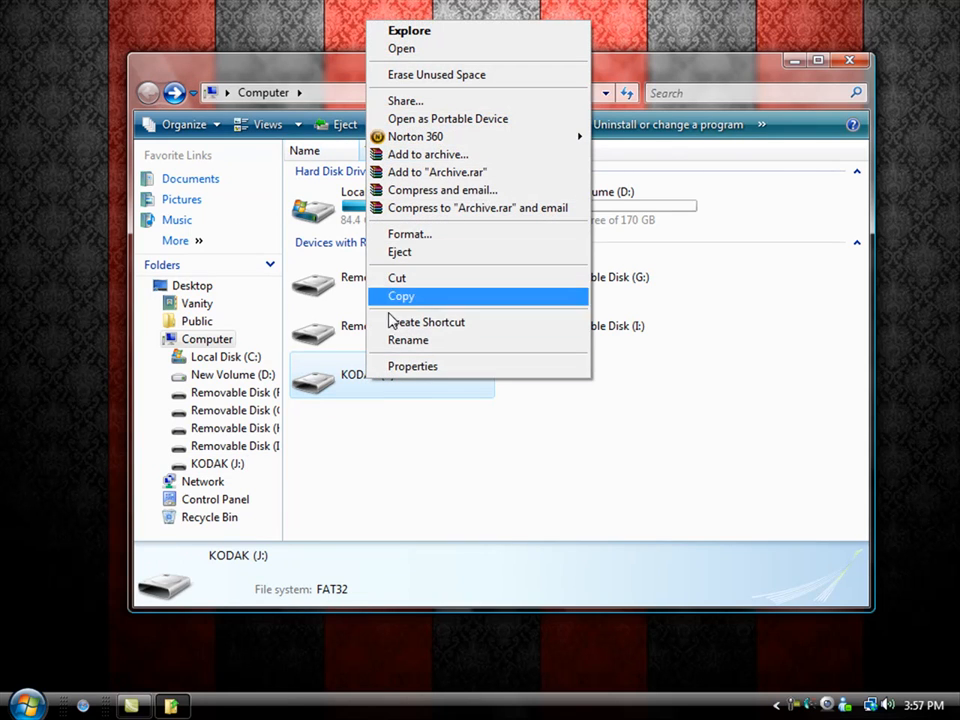
pyautogui.click(408, 232)
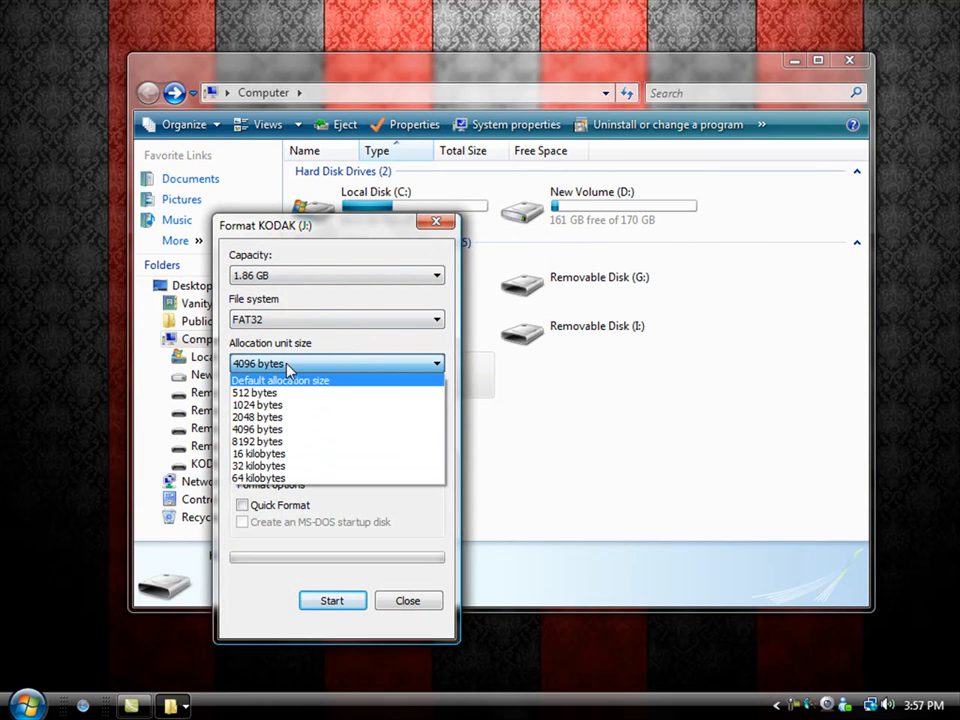
pyautogui.moveTo(256, 392)
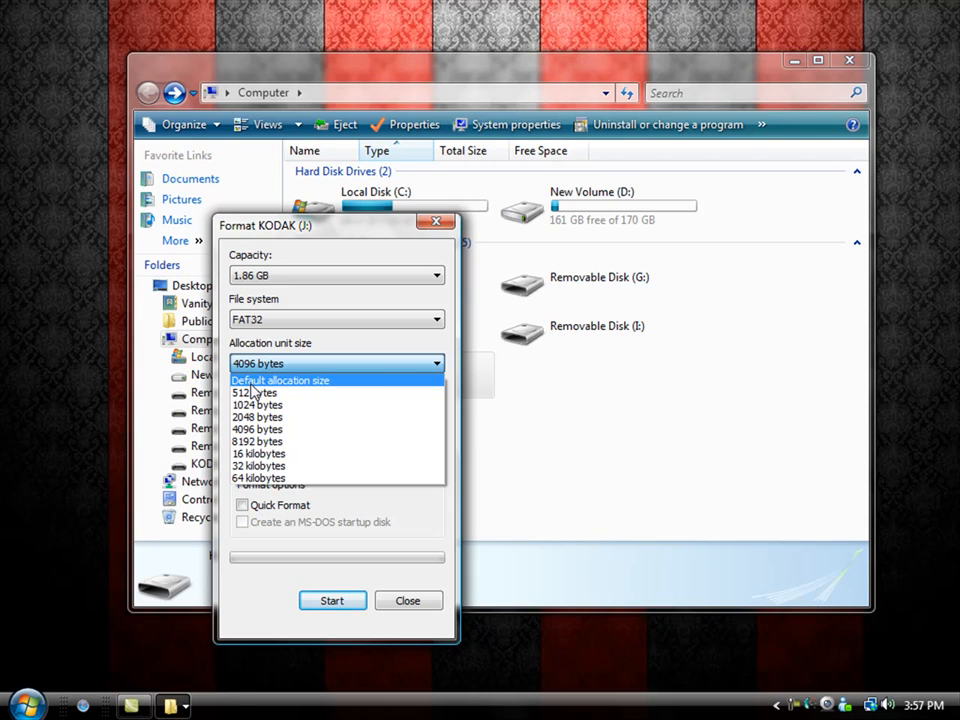
pyautogui.click(436, 320)
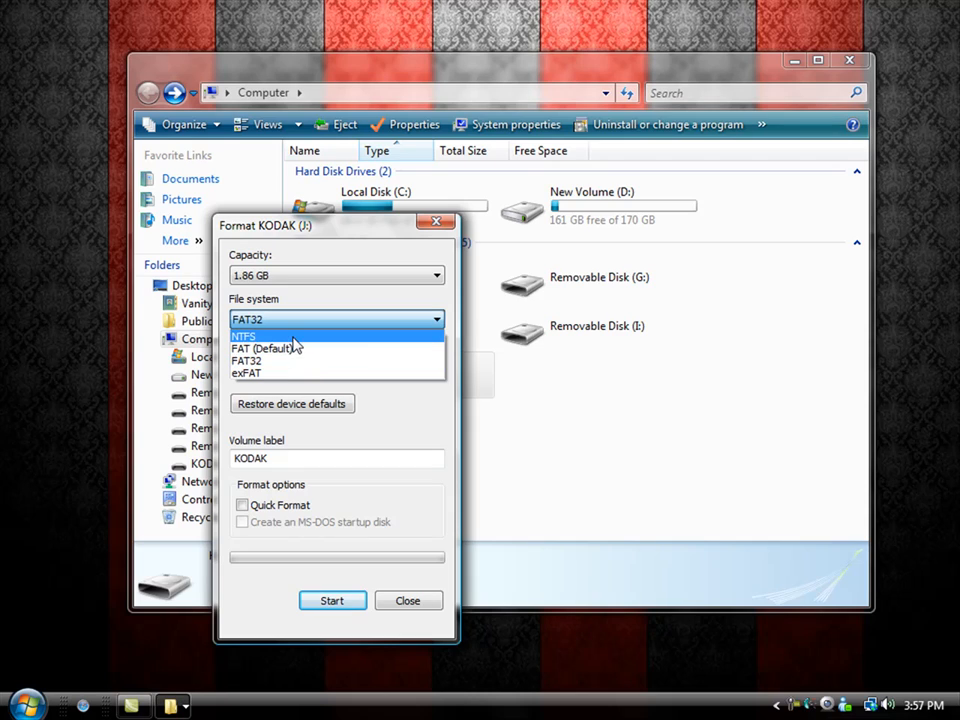
pyautogui.click(264, 360)
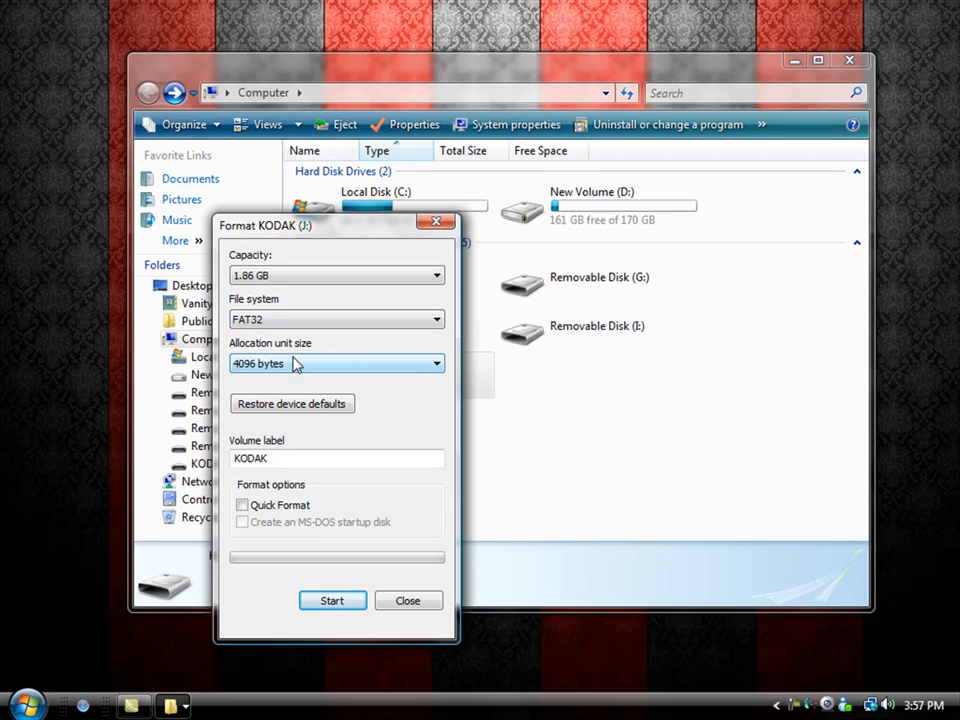
pyautogui.moveTo(320, 492)
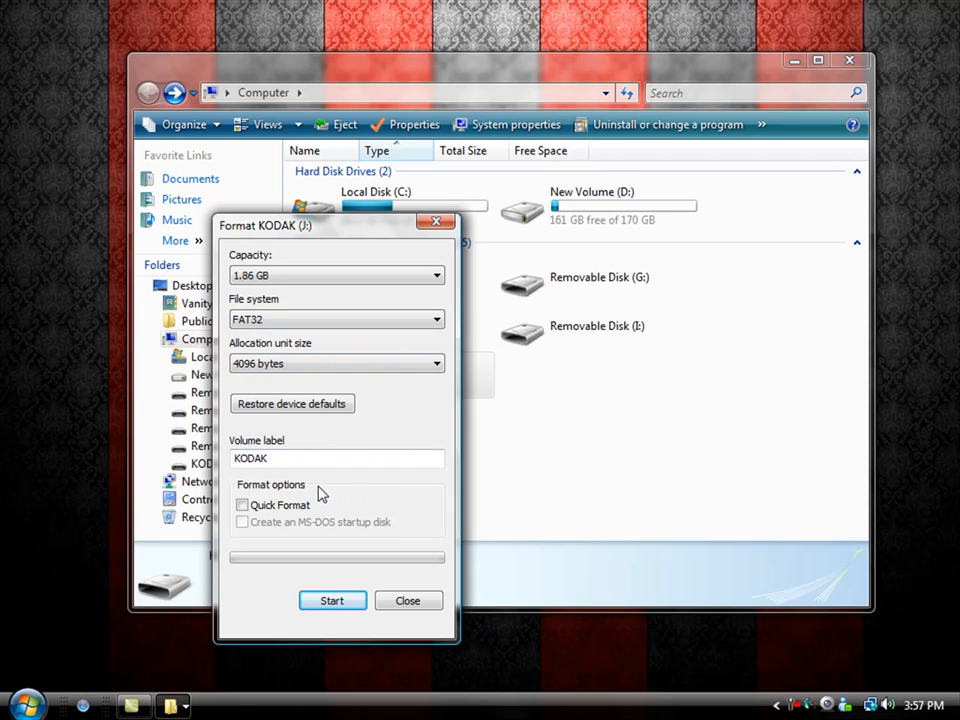
pyautogui.click(242, 504)
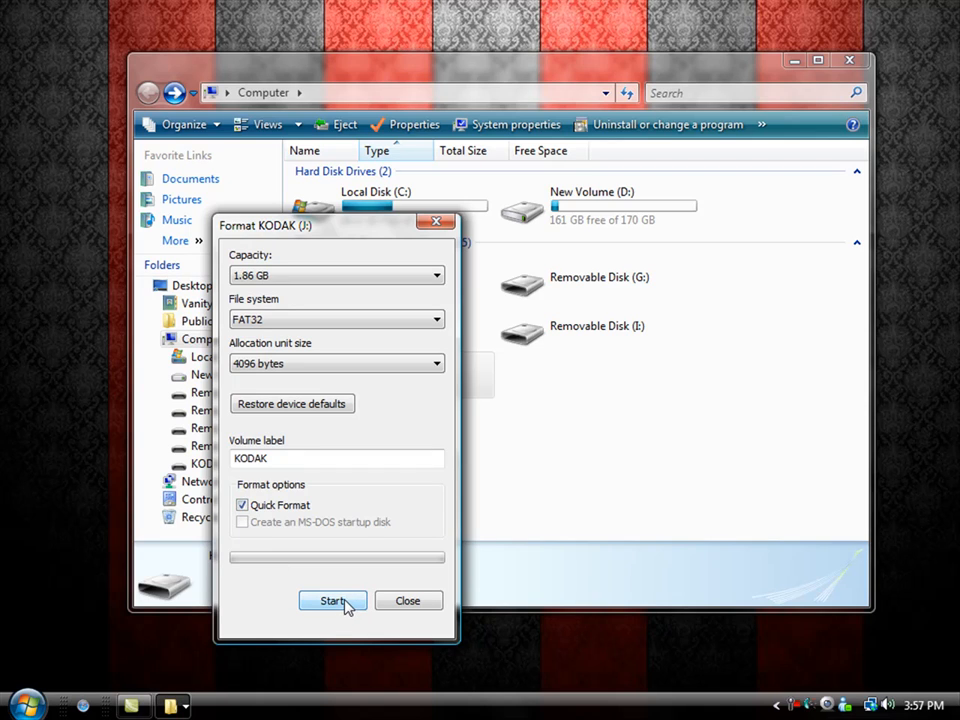
pyautogui.click(332, 600)
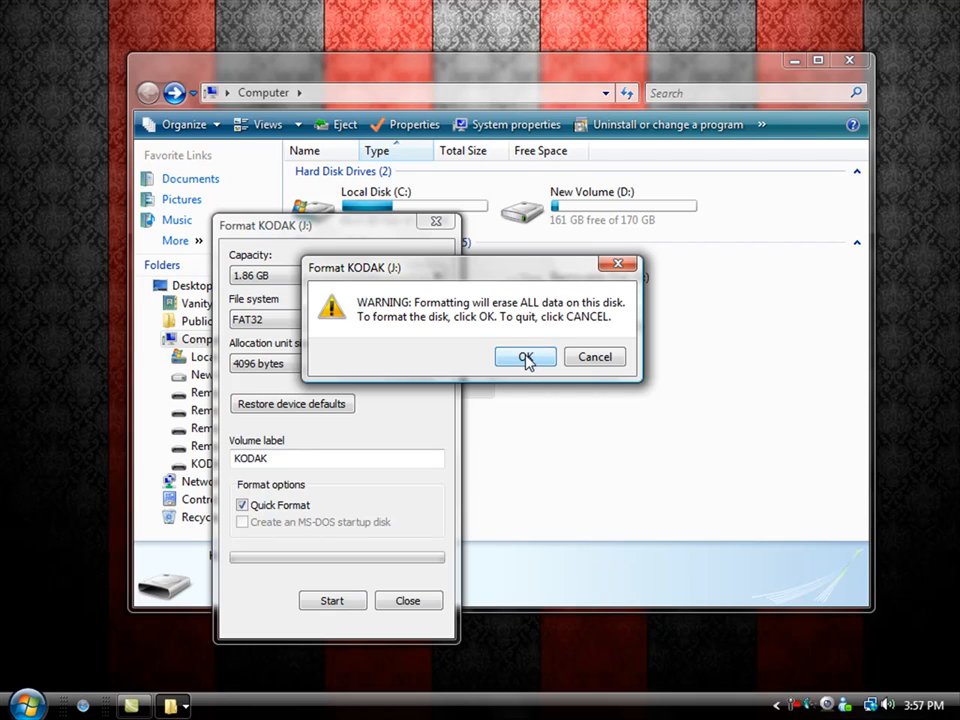
pyautogui.moveTo(530, 368)
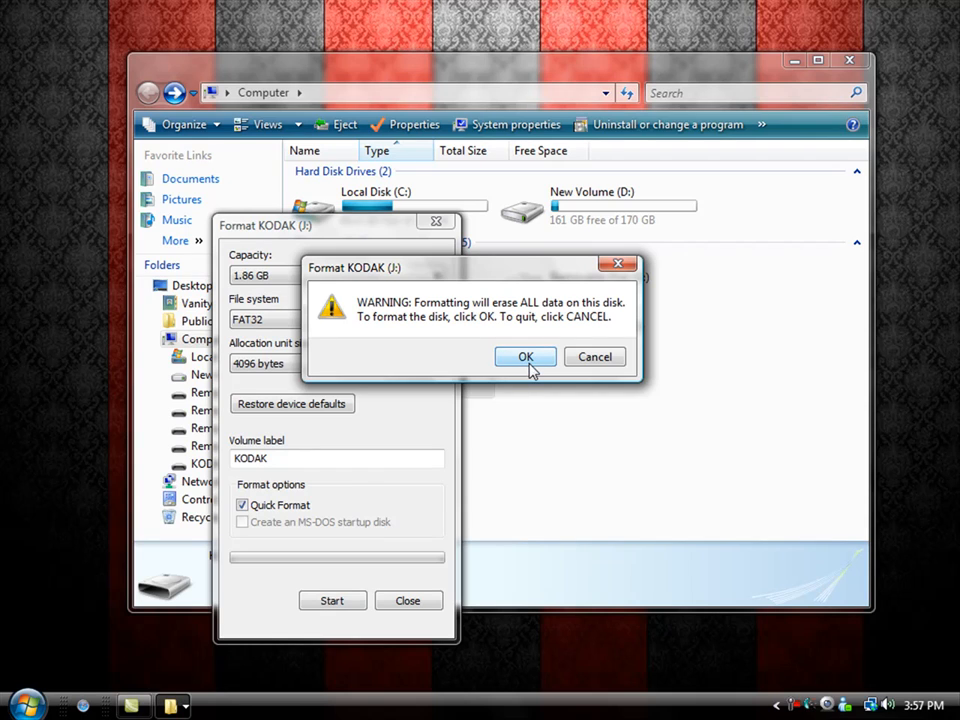
# - Confirm the erase warning, dismiss the completion message, and return to the drive list
pyautogui.click(524, 356)
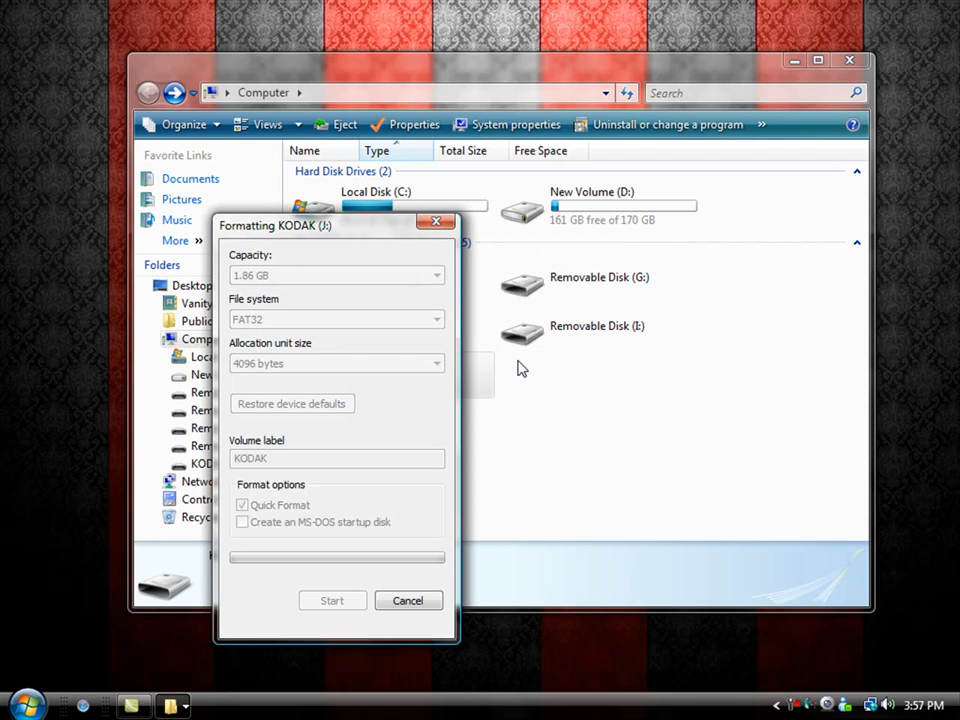
pyautogui.click(332, 600)
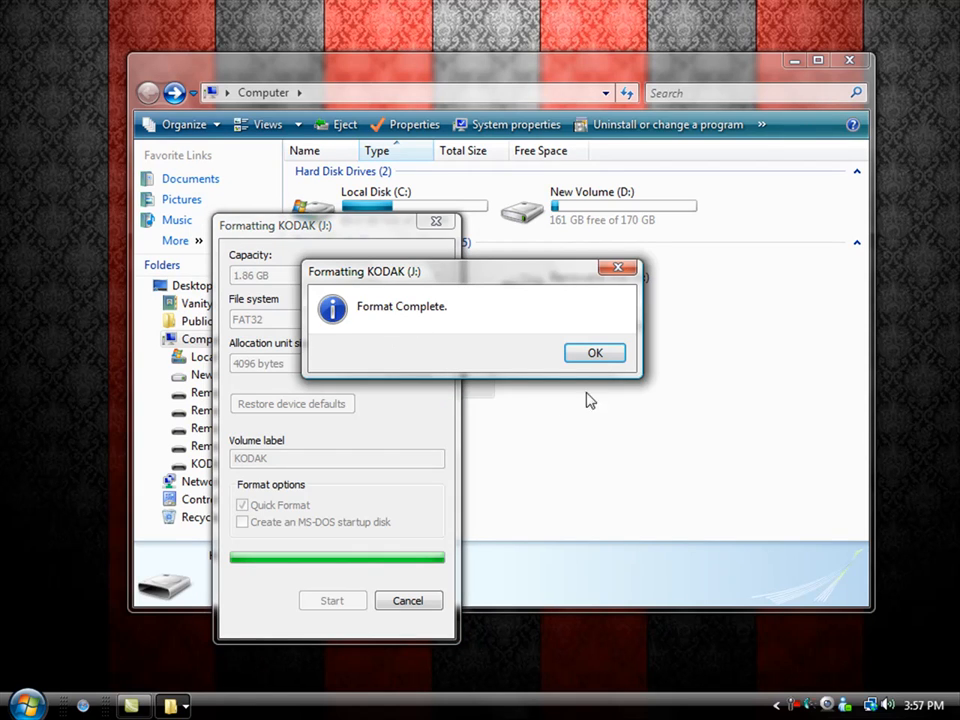
pyautogui.click(594, 352)
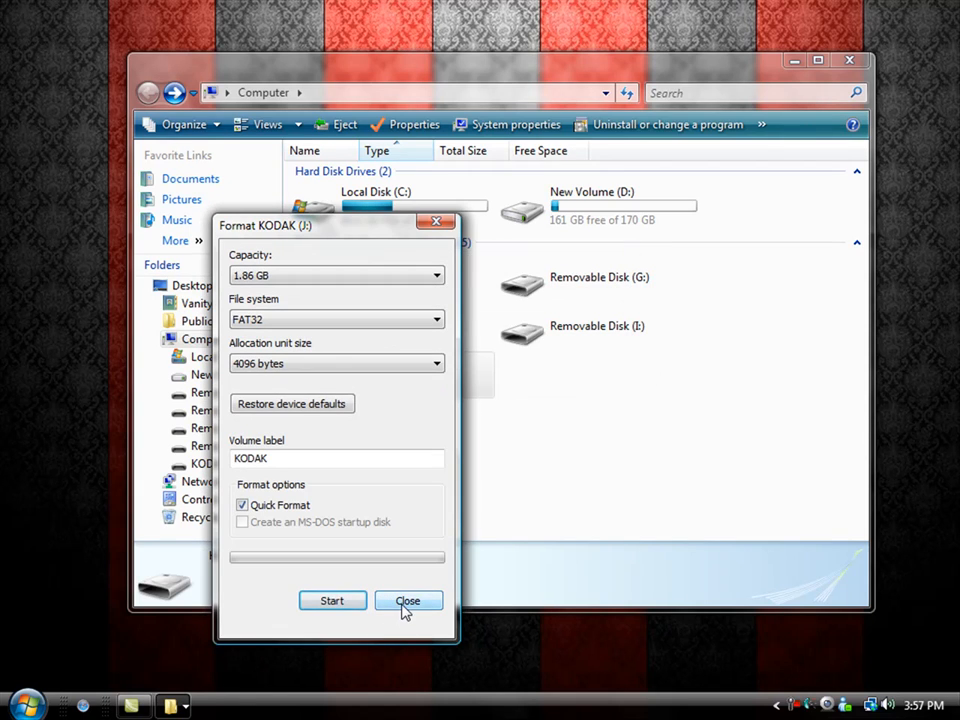
pyautogui.click(408, 600)
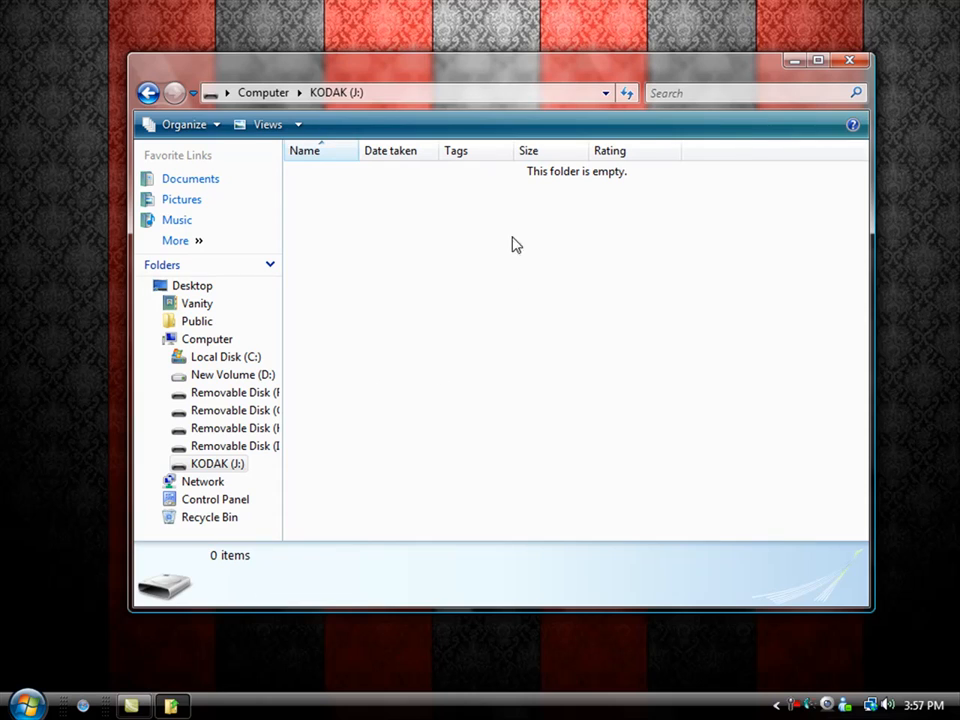
pyautogui.click(148, 92)
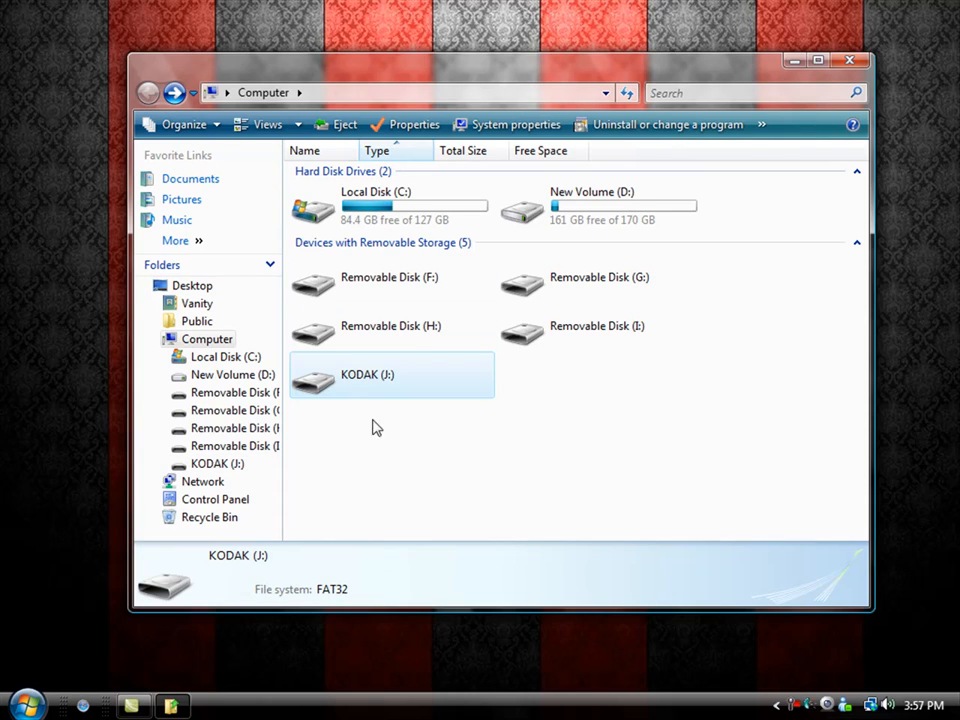
pyautogui.moveTo(364, 388)
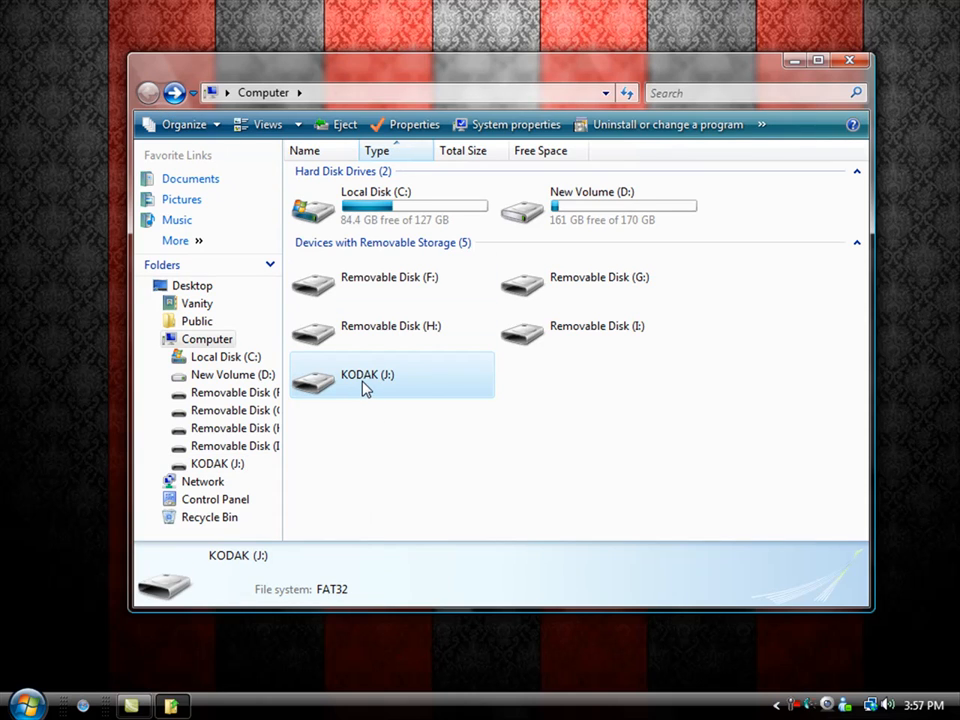
# - In KODAK (J:) Properties, set ReadyBoost to 'Use this device'
pyautogui.rightClick(368, 374)
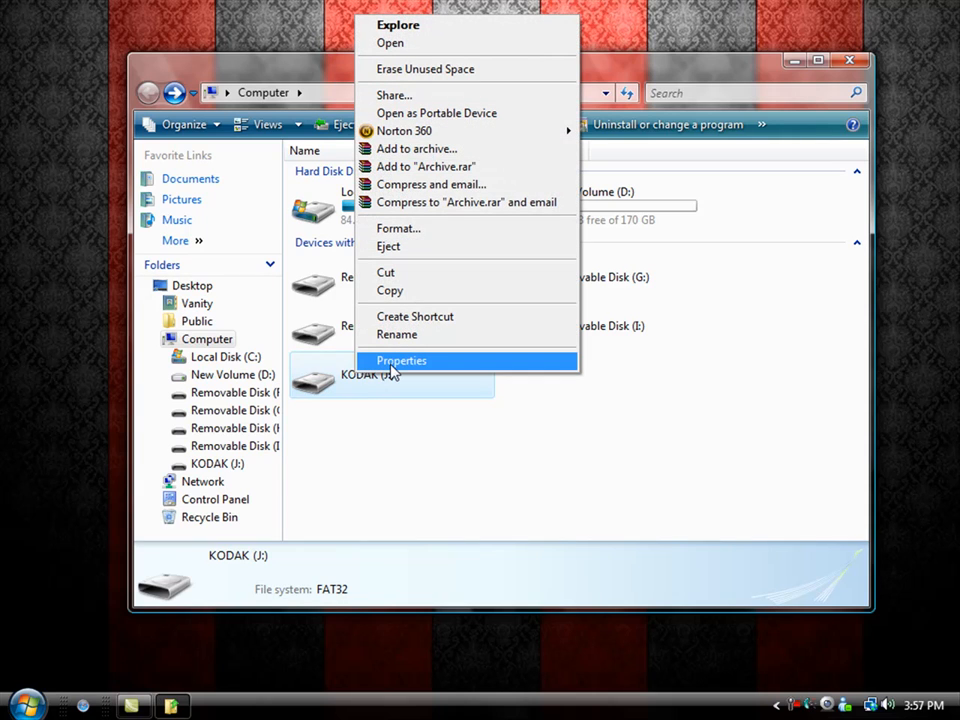
pyautogui.click(400, 360)
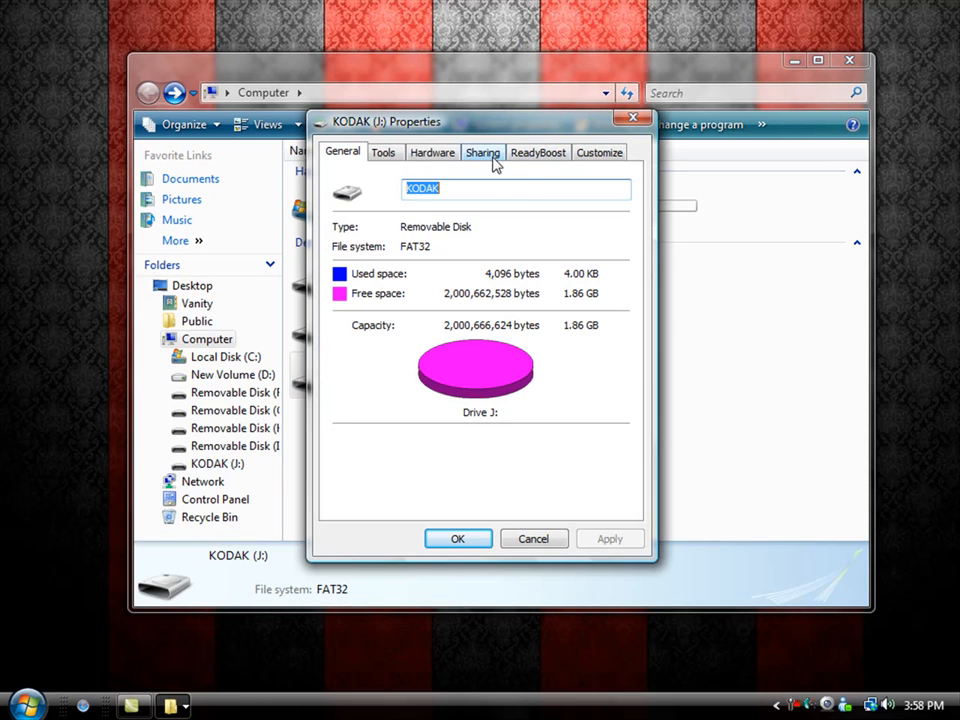
pyautogui.moveTo(538, 158)
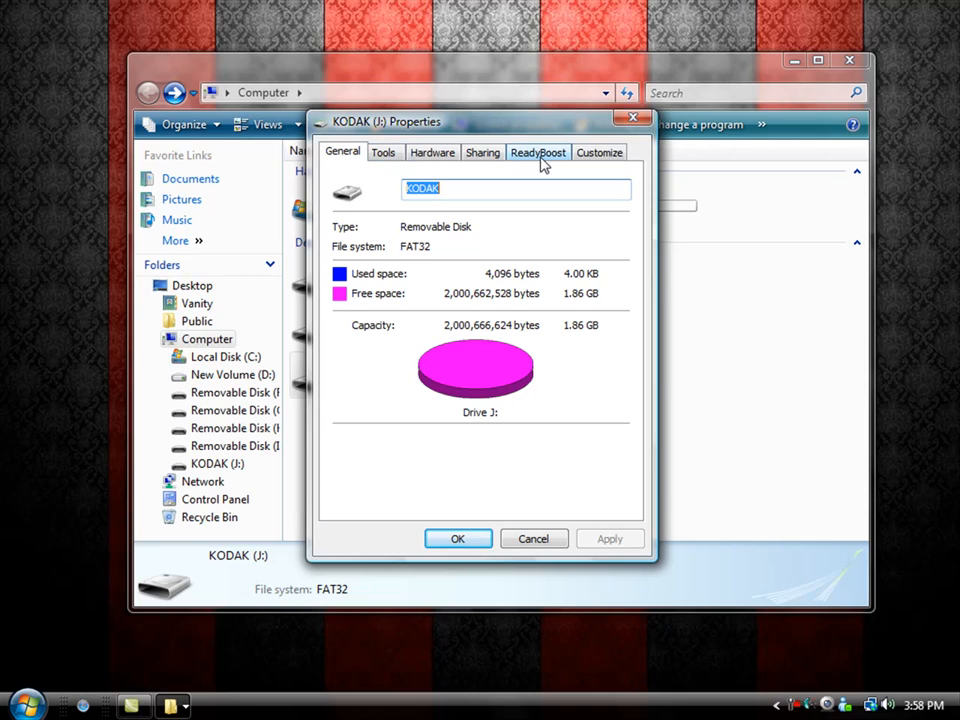
pyautogui.click(538, 152)
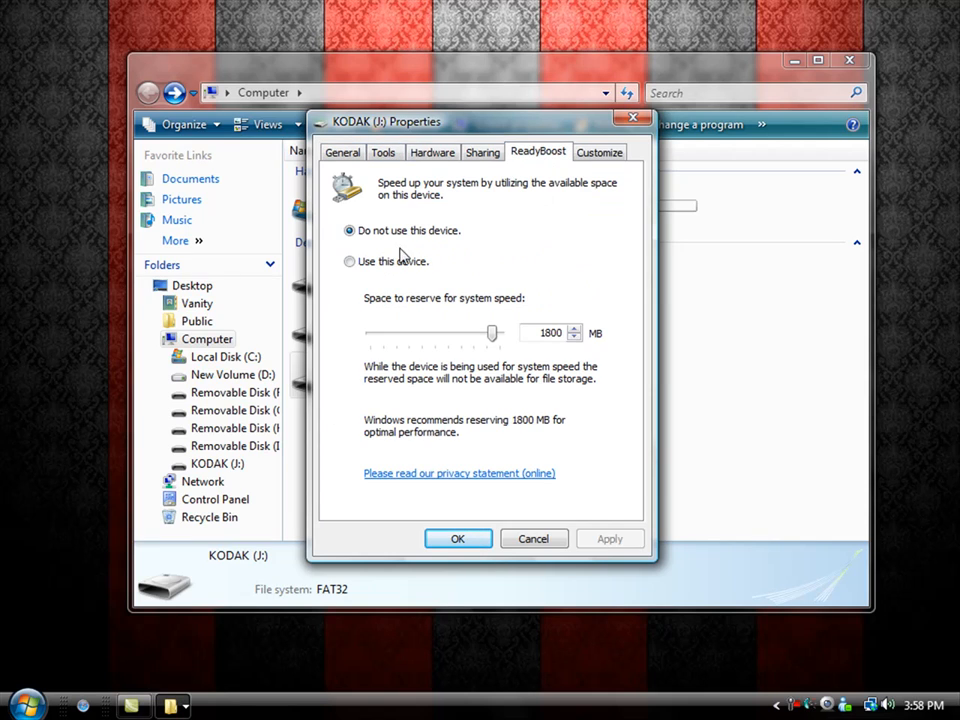
pyautogui.moveTo(392, 248)
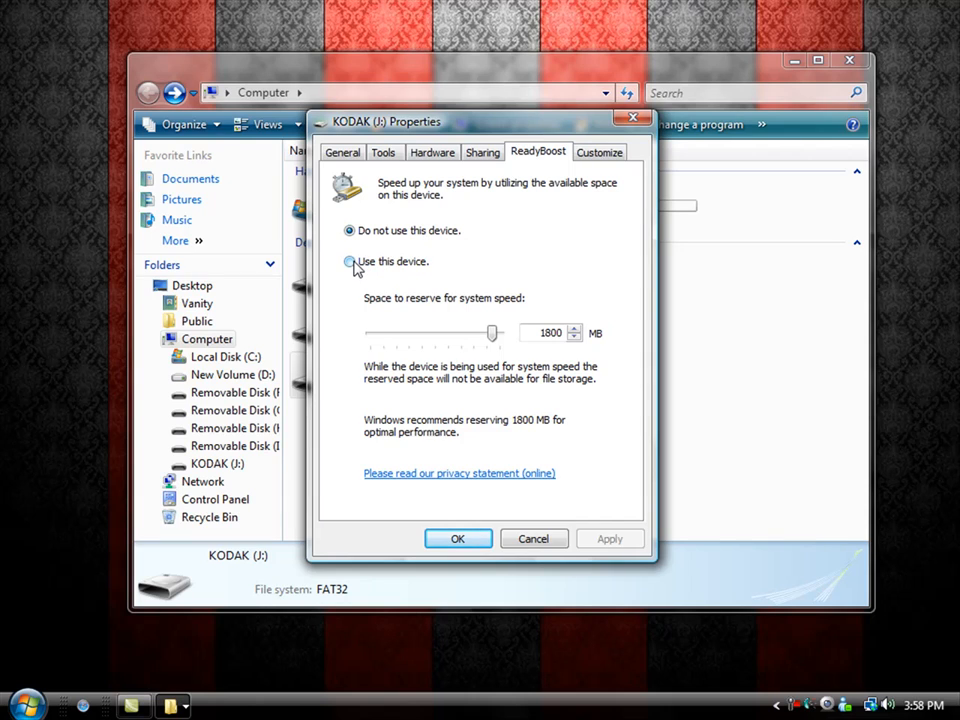
pyautogui.click(348, 260)
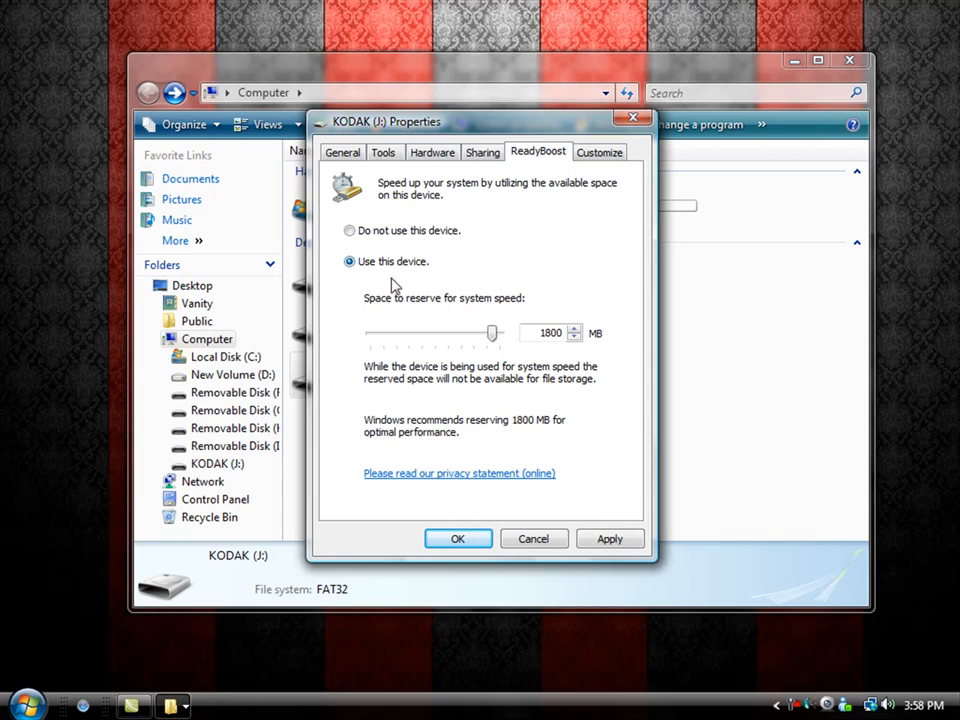
pyautogui.moveTo(396, 308)
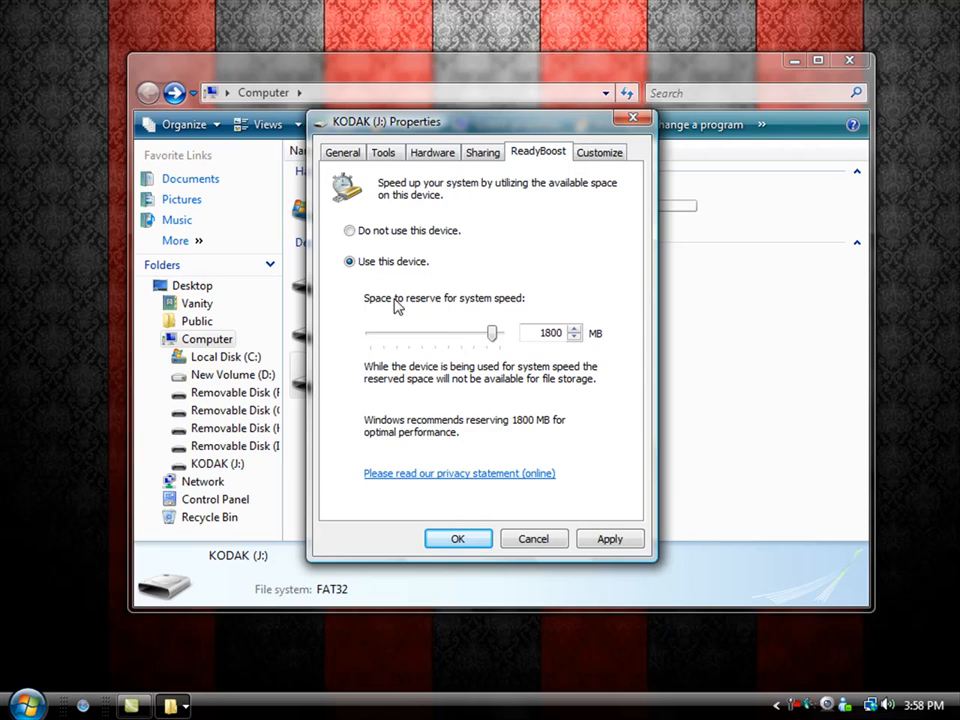
pyautogui.moveTo(402, 312)
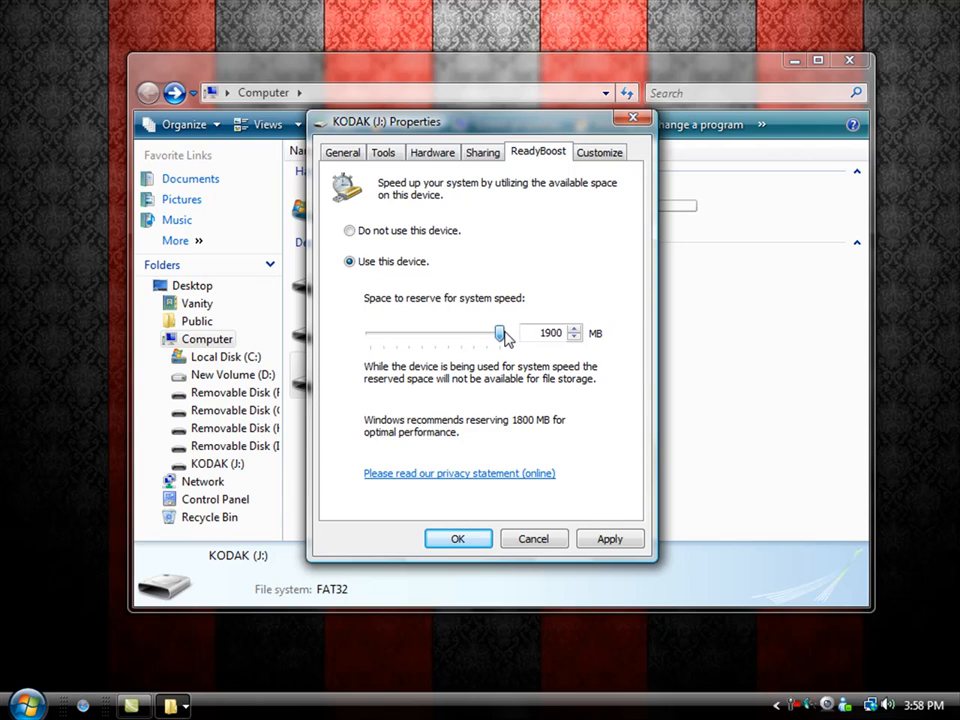
# - Reserve 1800 MB for ReadyBoost and accept the settings
pyautogui.moveTo(500, 332); pyautogui.dragTo(496, 332)
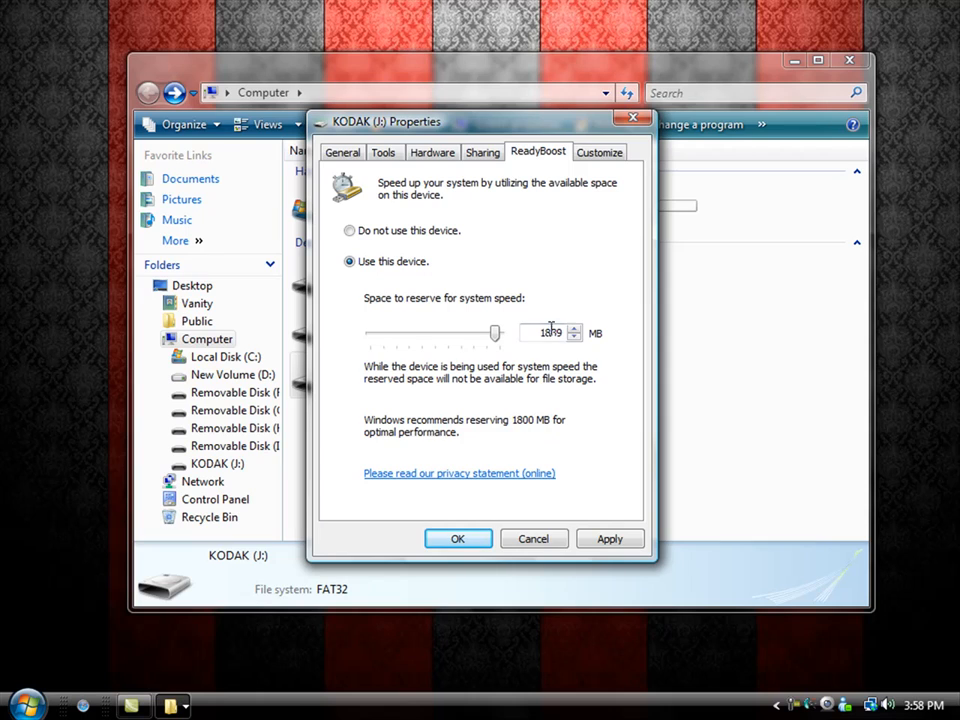
pyautogui.moveTo(496, 332); pyautogui.dragTo(372, 332)
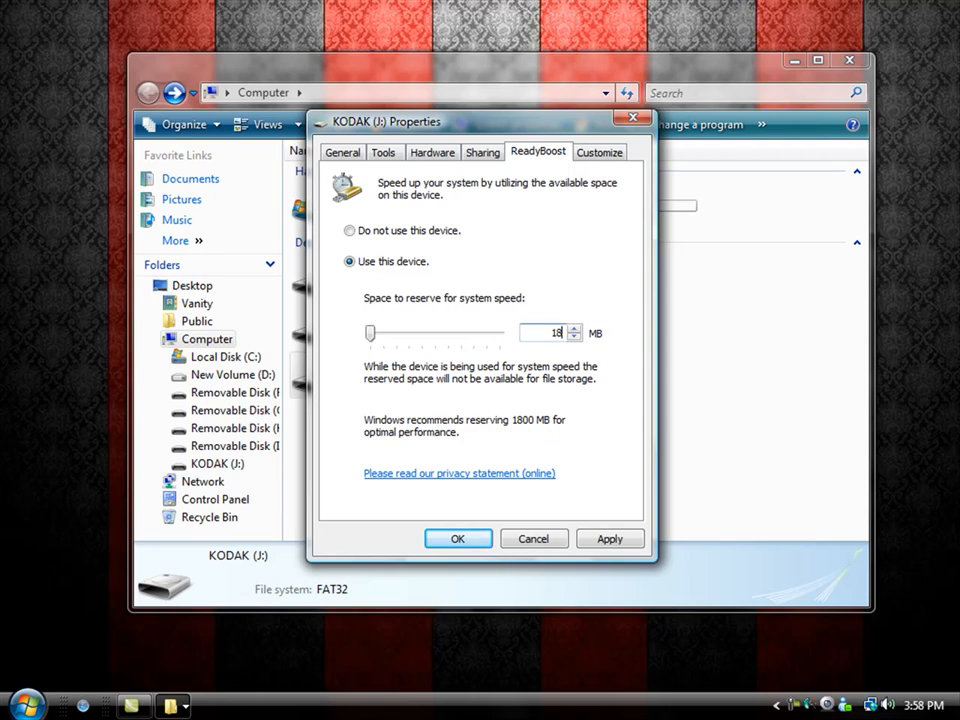
pyautogui.moveTo(372, 332); pyautogui.dragTo(492, 332)
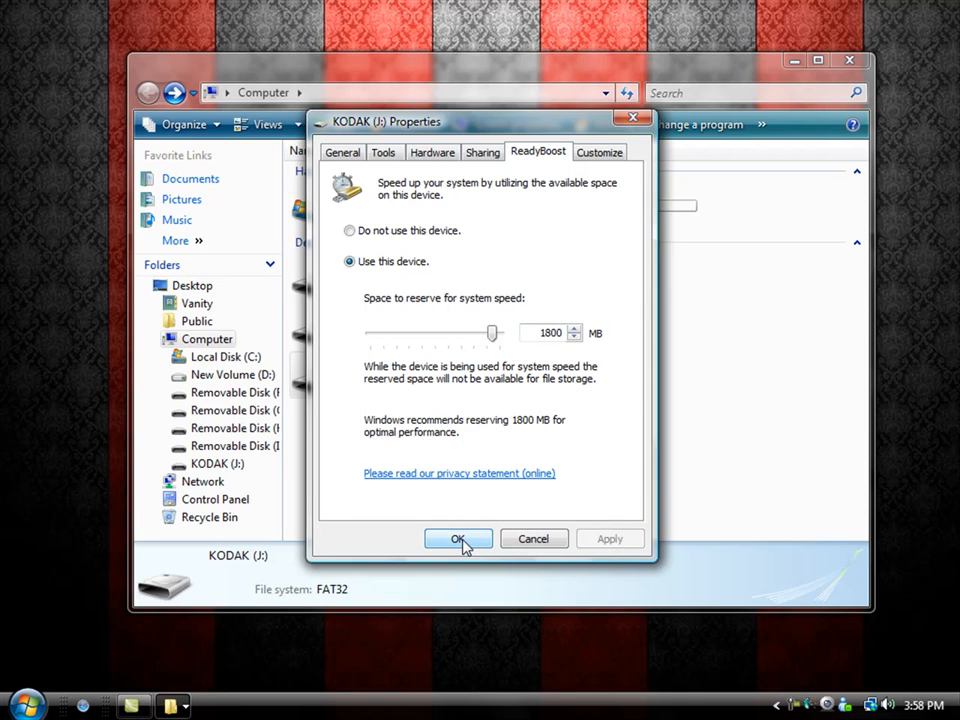
pyautogui.click(456, 540)
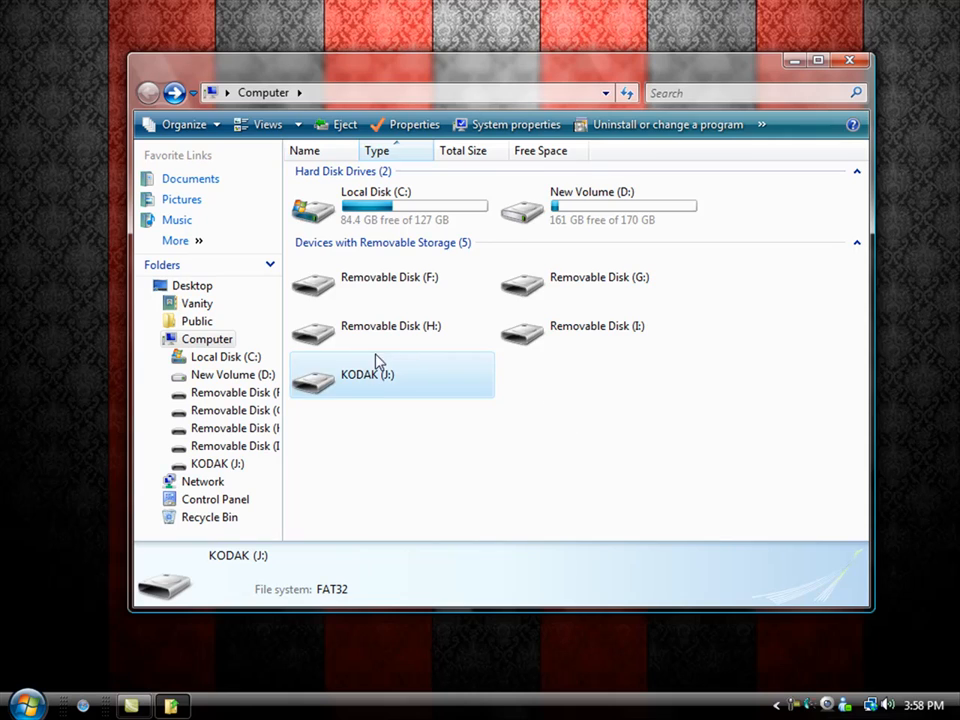
# - Inspect the ReadyBoost.sfcache file on KODAK (J:), attempt to delete it, and return to Computer
pyautogui.doubleClick(368, 374)
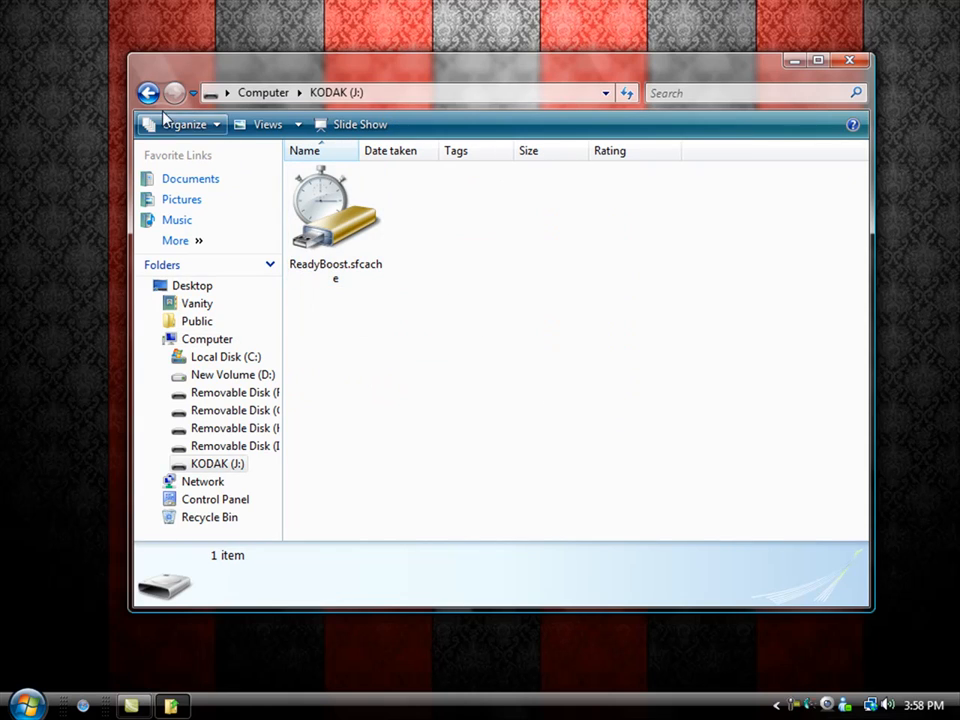
pyautogui.click(148, 92)
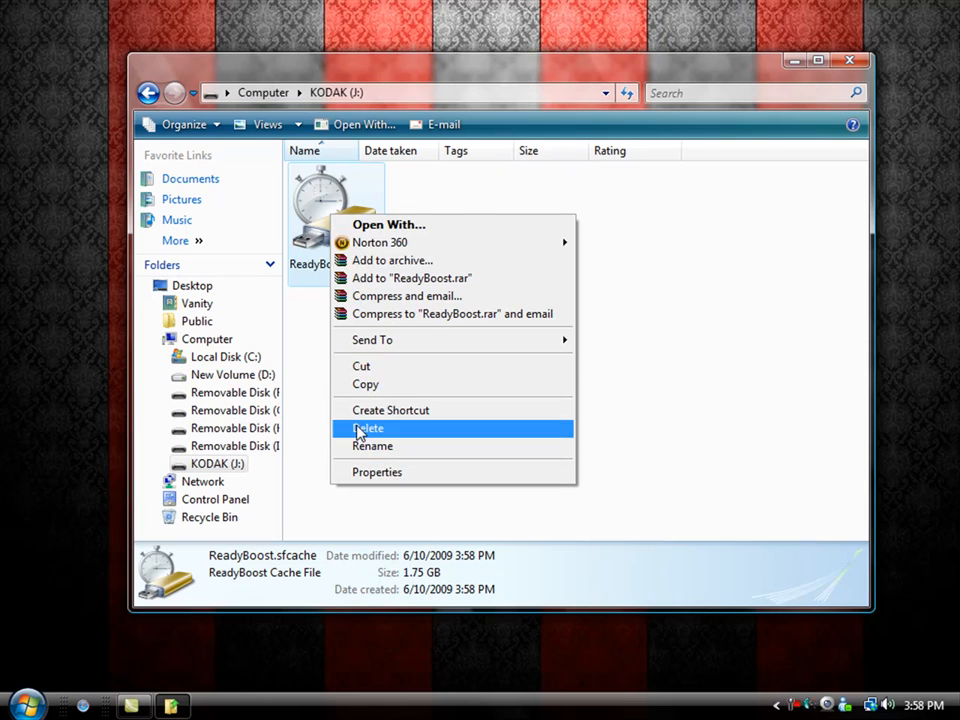
pyautogui.click(368, 428)
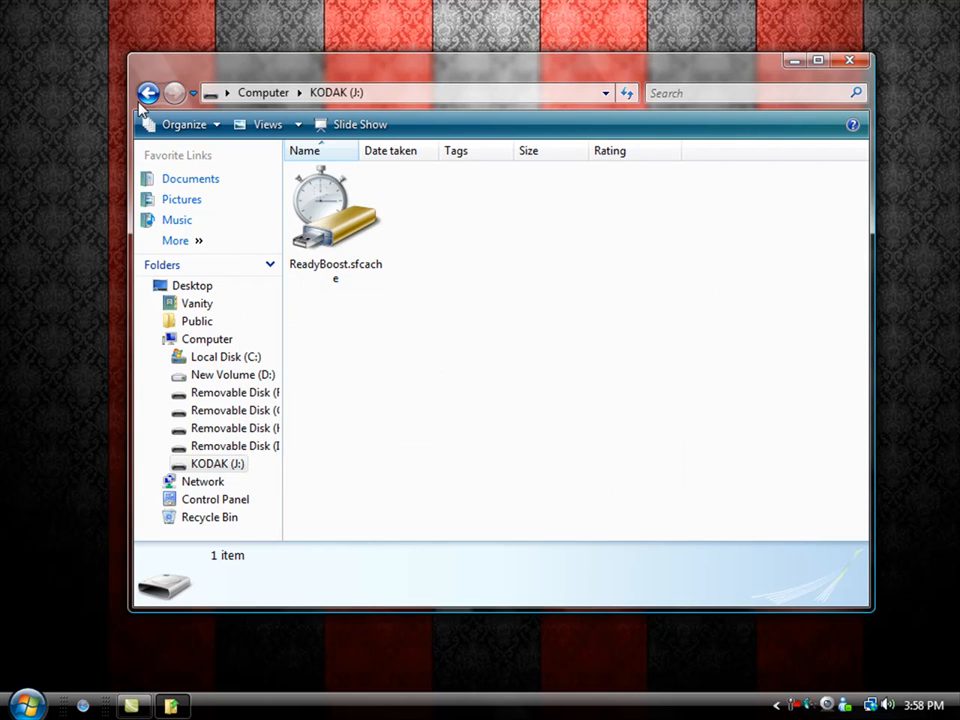
pyautogui.click(148, 92)
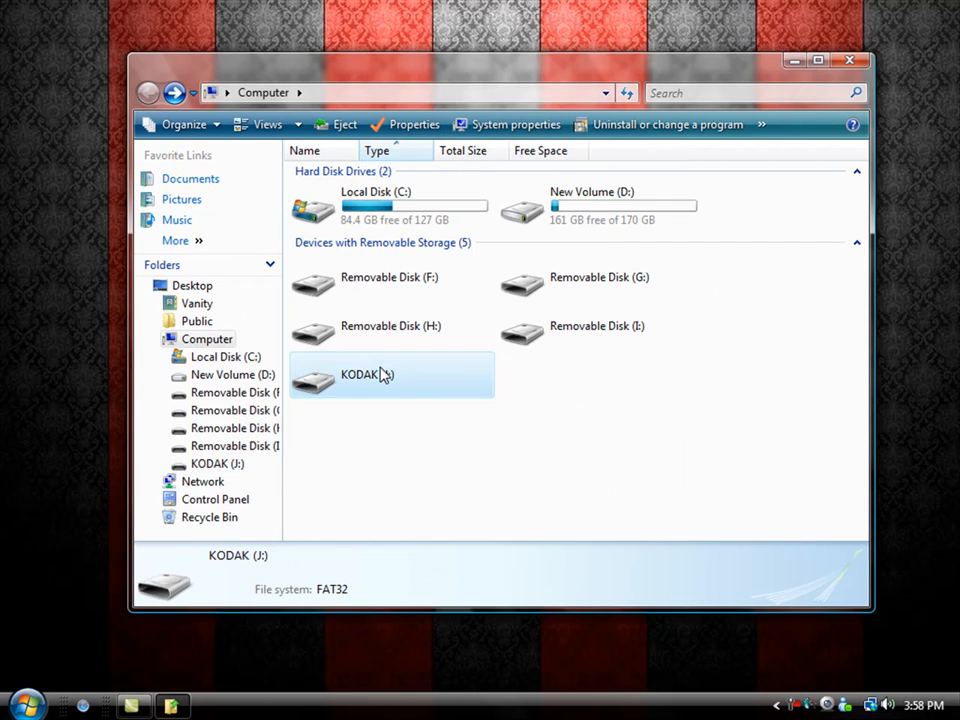
# - Set ReadyBoost to 'Do not use this device' for KODAK (J:), apply it, and return to Computer
pyautogui.click(600, 276)
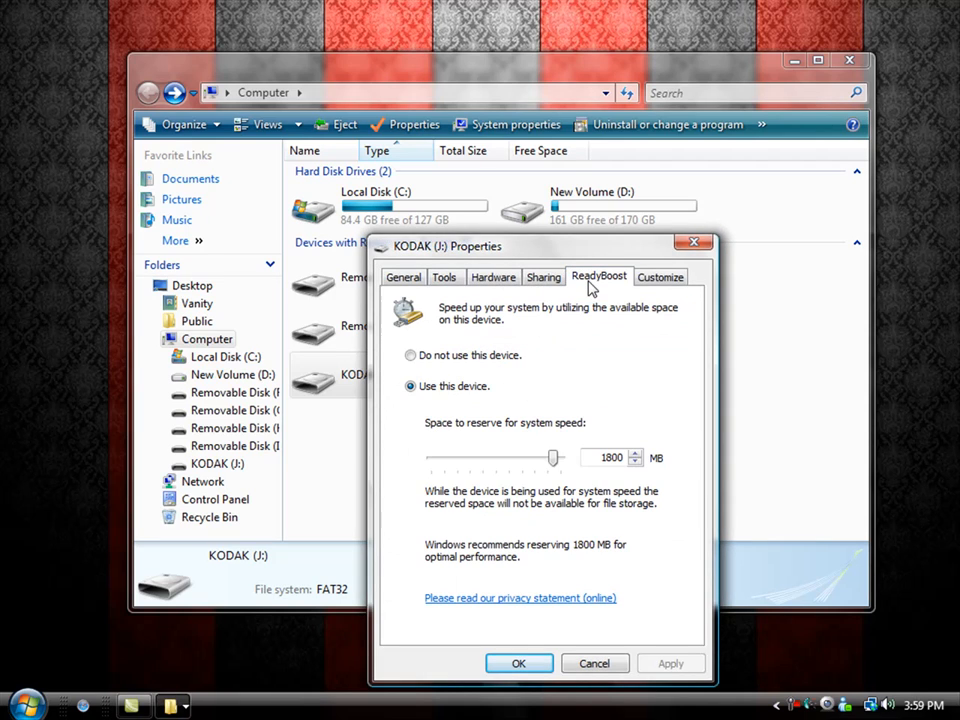
pyautogui.click(410, 356)
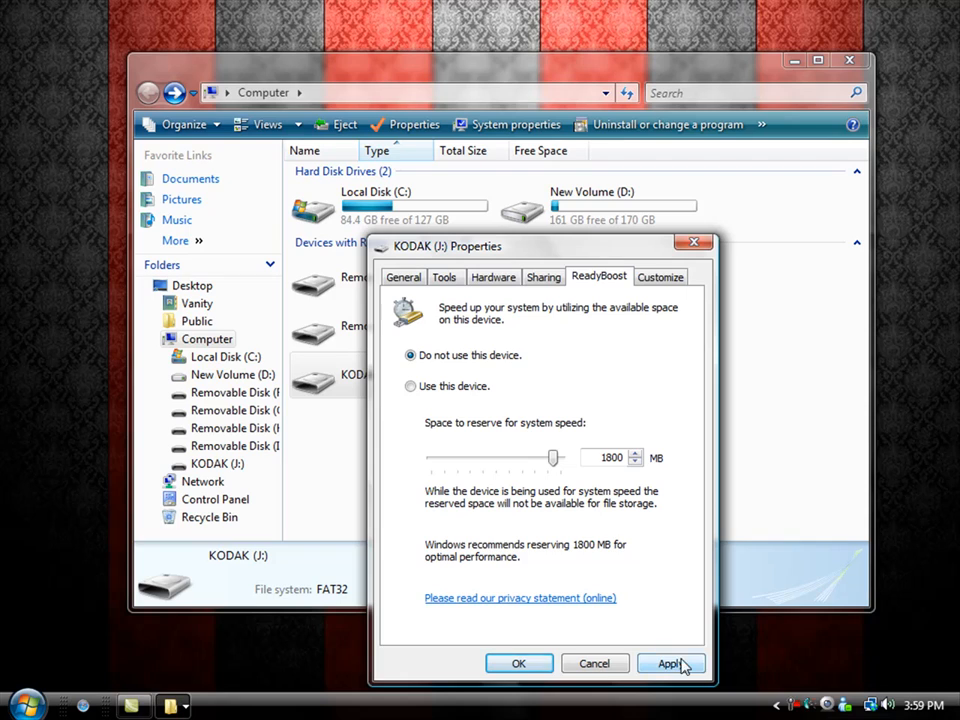
pyautogui.click(672, 664)
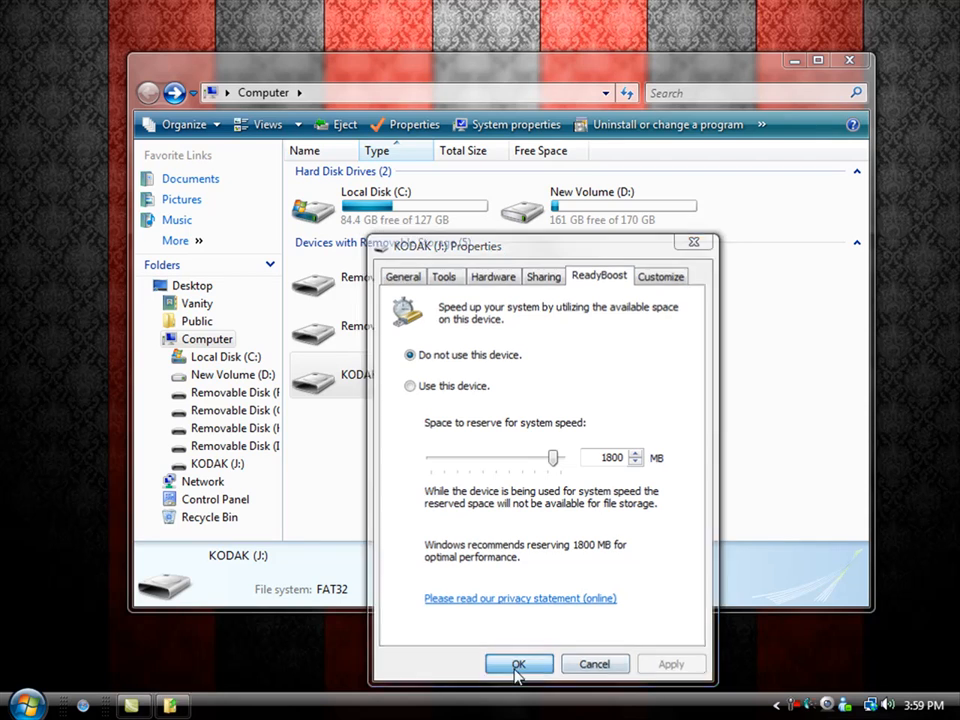
pyautogui.click(518, 664)
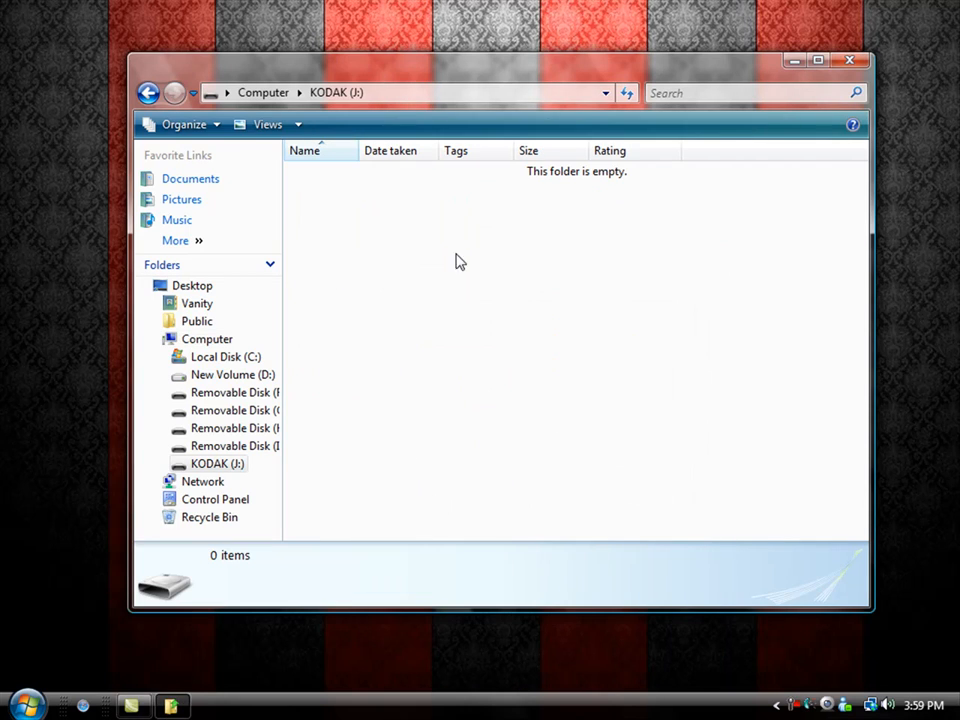
pyautogui.click(148, 92)
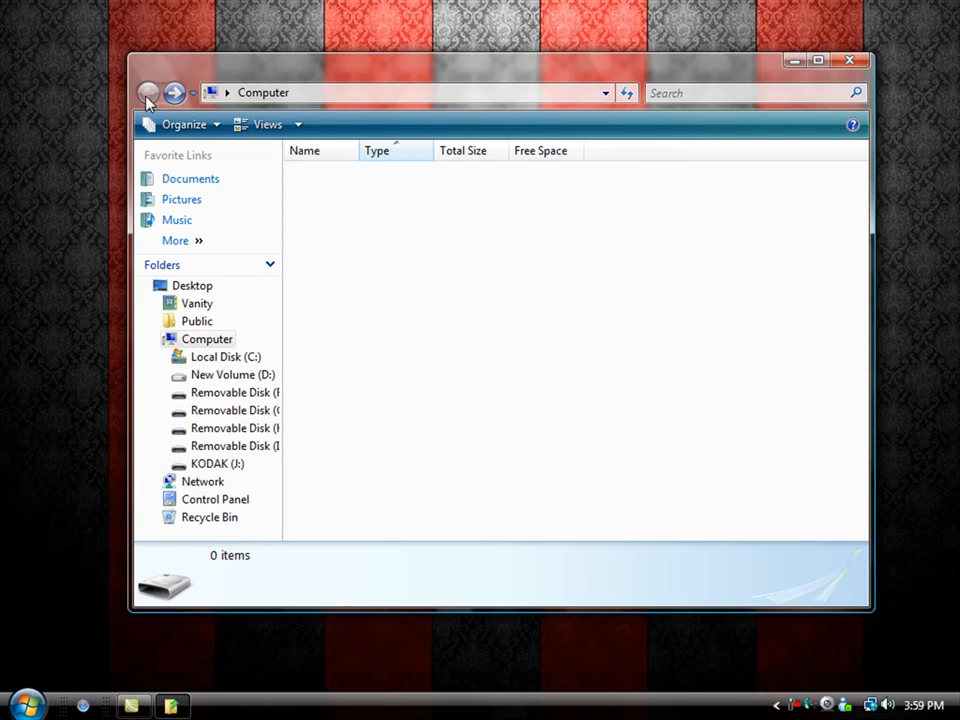
pyautogui.rightClick(390, 380)
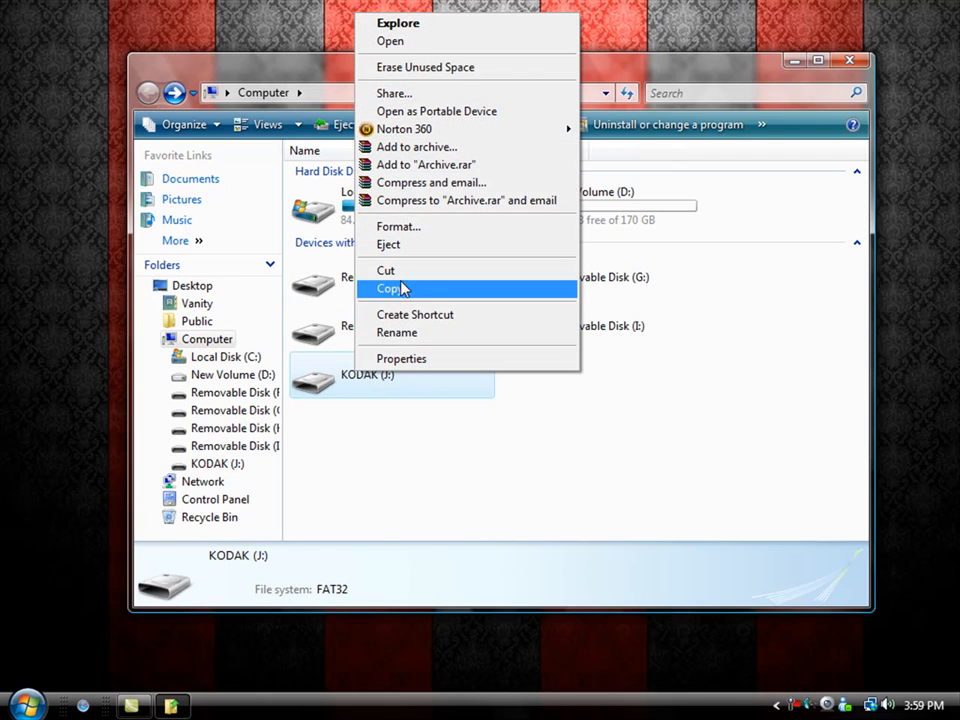
pyautogui.click(398, 226)
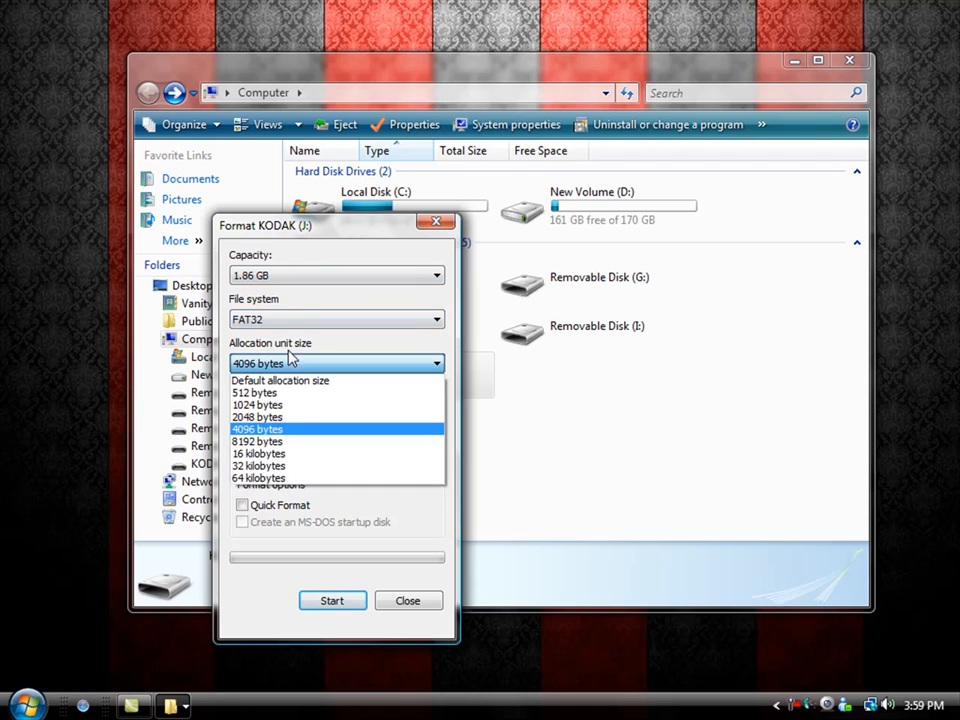
pyautogui.click(280, 380)
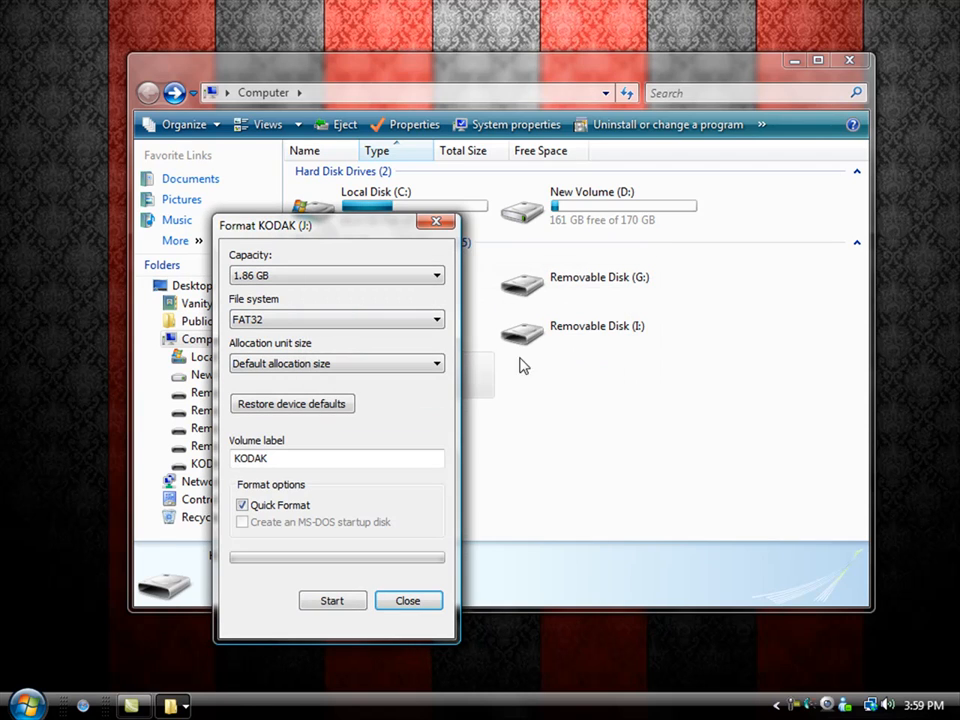
pyautogui.click(408, 600)
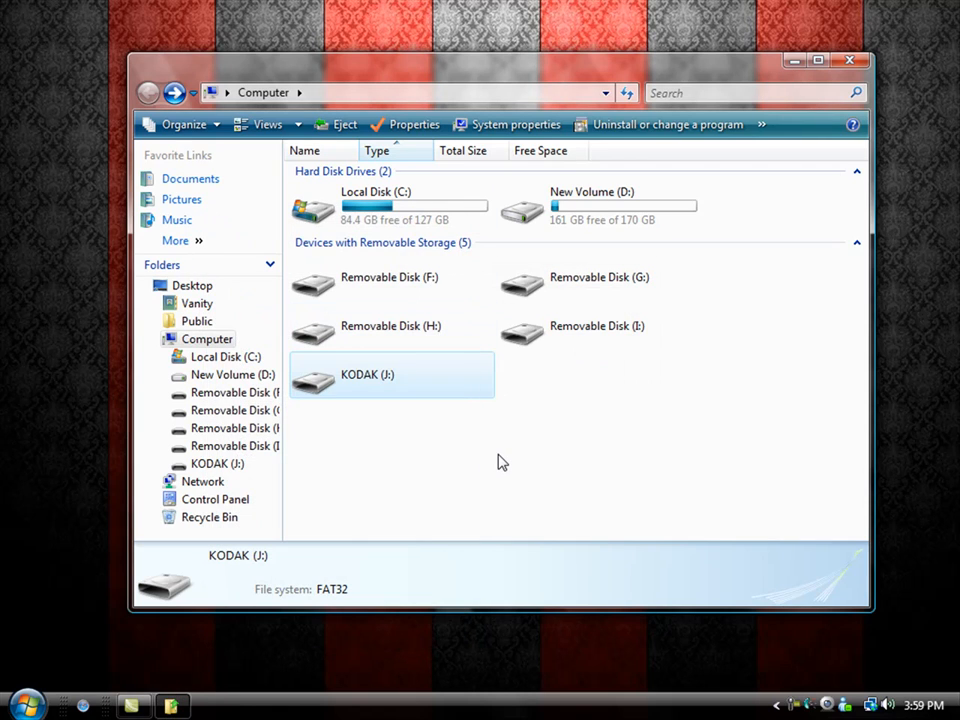
pyautogui.moveTo(620, 444)
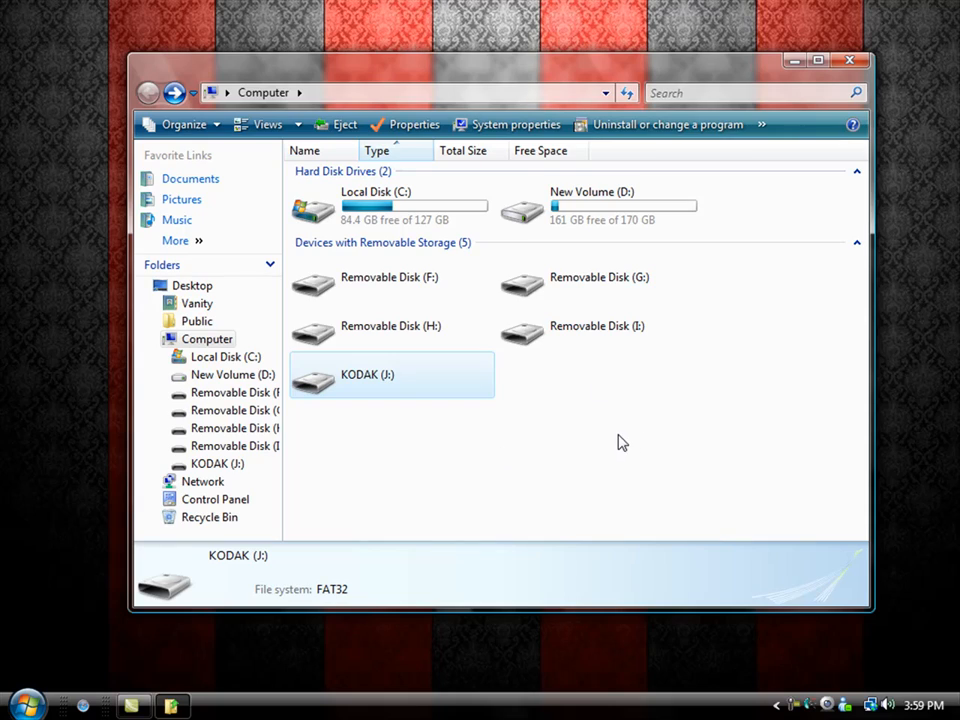